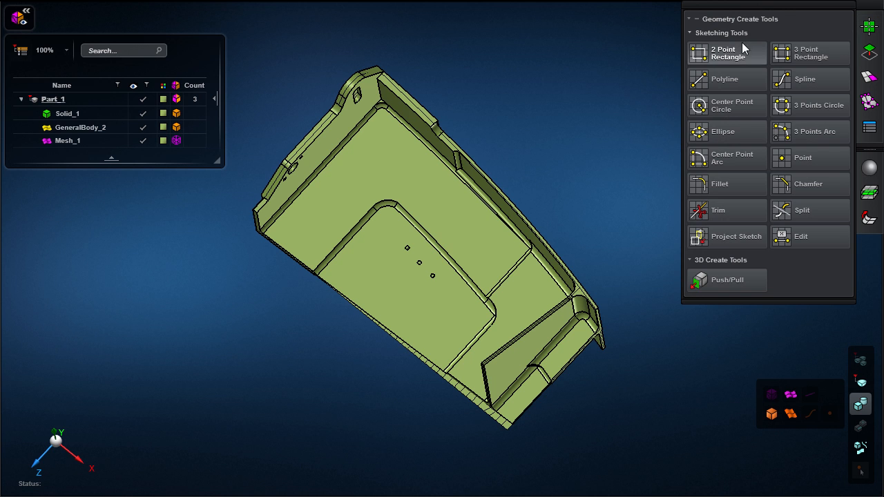
Close the Sketching Tools palette and hide Solid_1, leaving only the shell mesh visible
{"action": "left_click", "coordinate": [725, 79]}
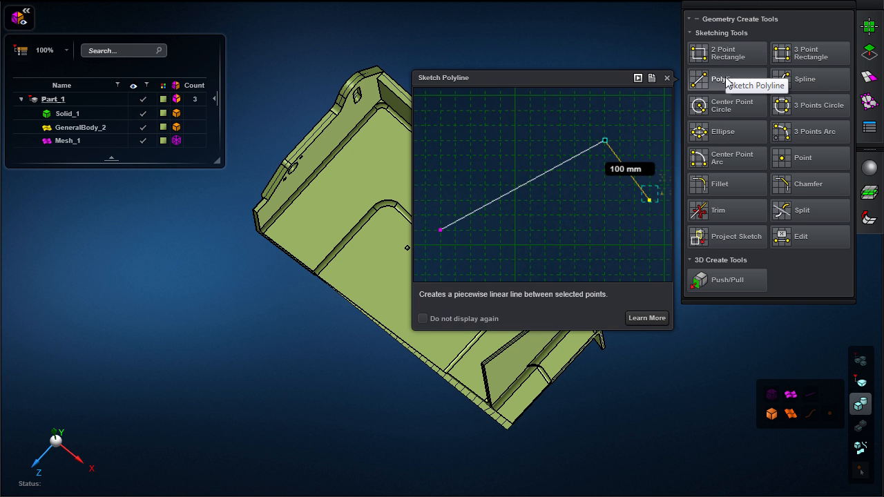
{"action": "left_click", "coordinate": [727, 53]}
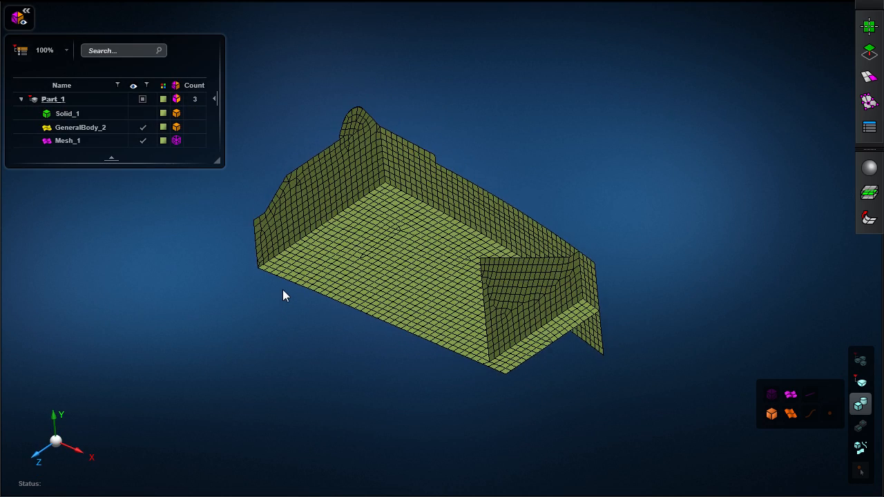
Sketch a flat flange surface on the meshed body and drag its edge onto the floor
{"action": "left_click", "coordinate": [80, 127]}
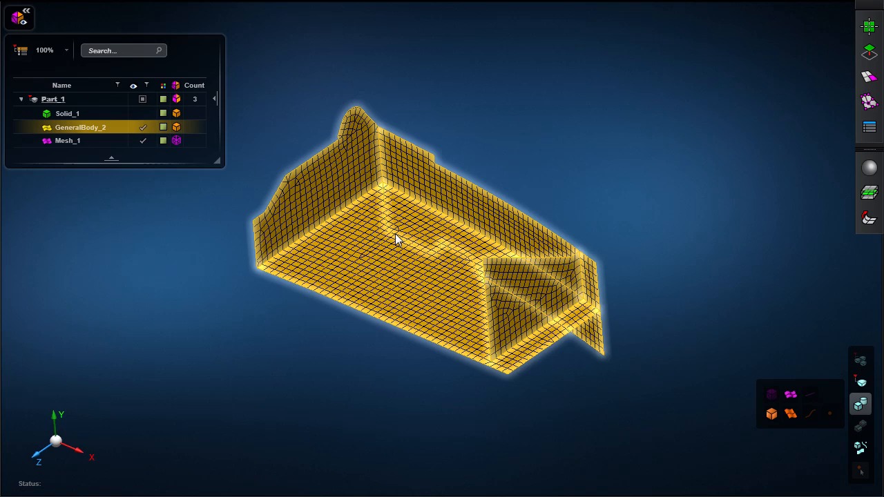
{"action": "left_click", "coordinate": [869, 25]}
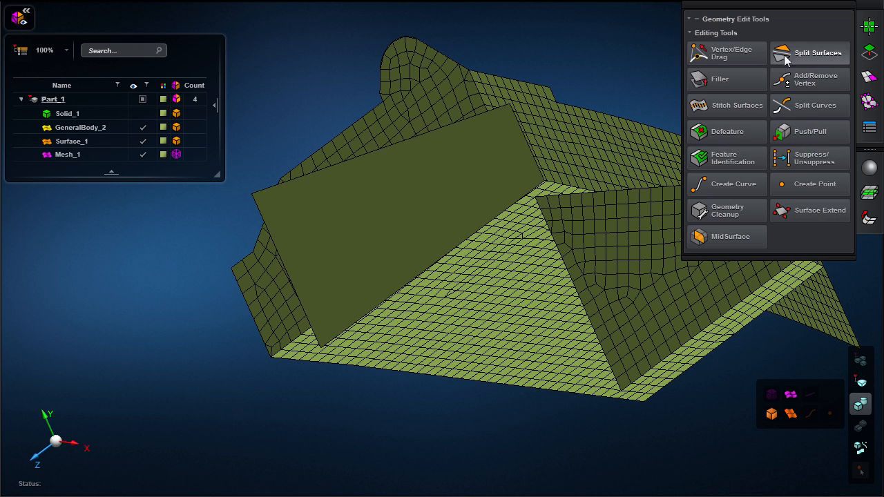
{"action": "left_click", "coordinate": [727, 53]}
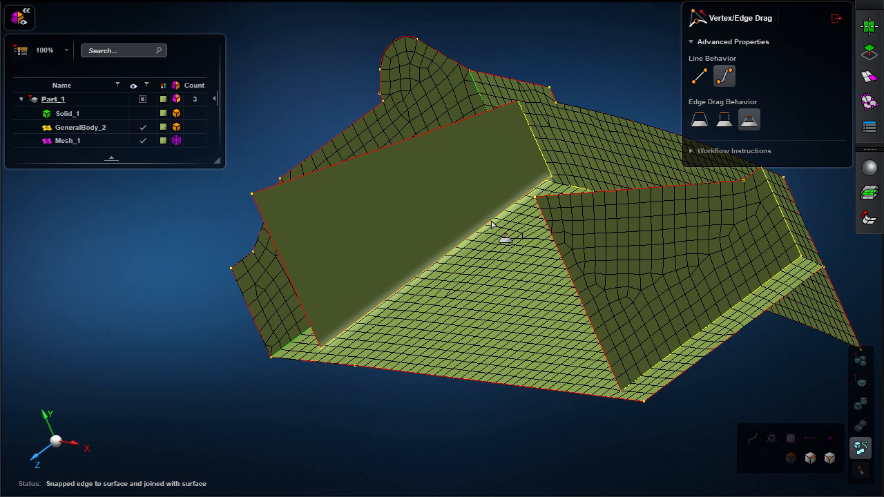
{"action": "left_click", "coordinate": [869, 78]}
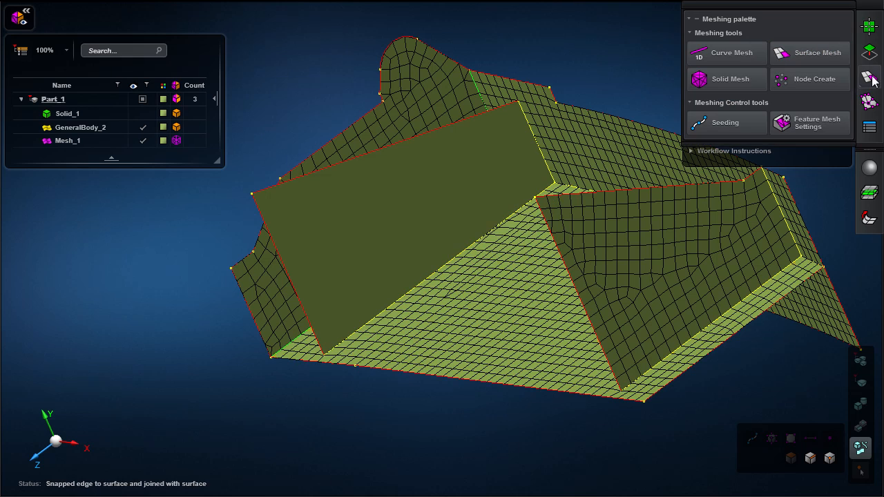
Surface-mesh GeneralBody_2 with 4 mm Pave elements and show Solid_1 again
{"action": "left_click", "coordinate": [809, 52]}
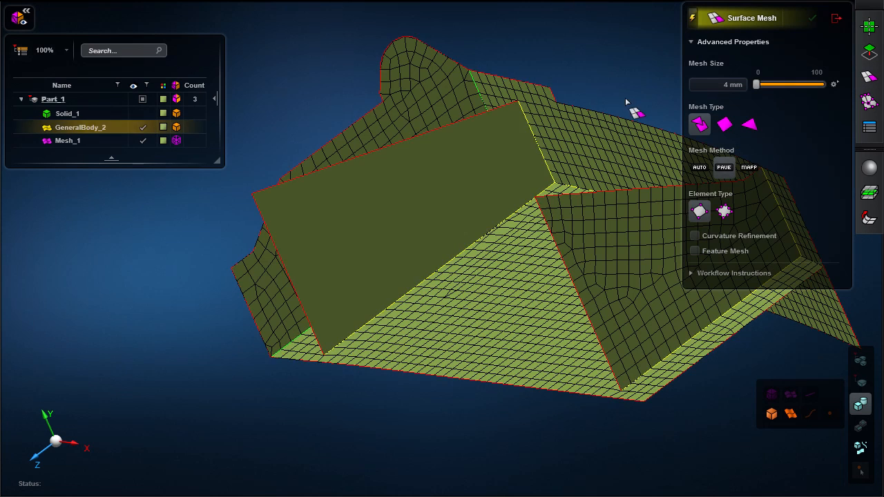
{"action": "left_click", "coordinate": [812, 18]}
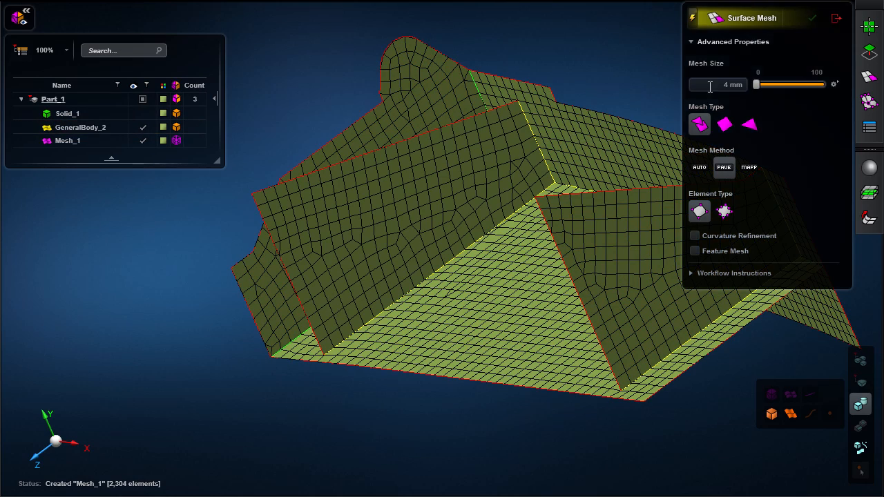
{"action": "left_click", "coordinate": [67, 140]}
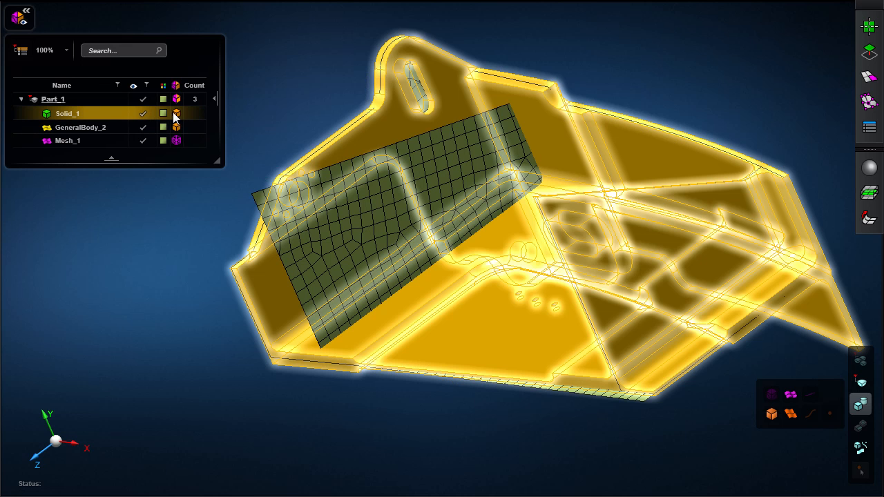
Set Solid_1's rendering transparency to about 64 percent
{"action": "left_click", "coordinate": [176, 113]}
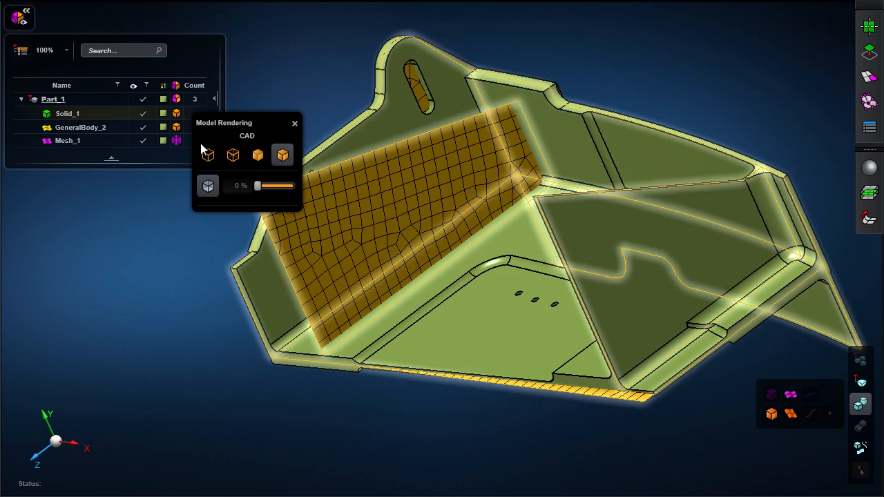
{"action": "left_click_drag", "start_coordinate": [259, 186], "coordinate": [280, 186]}
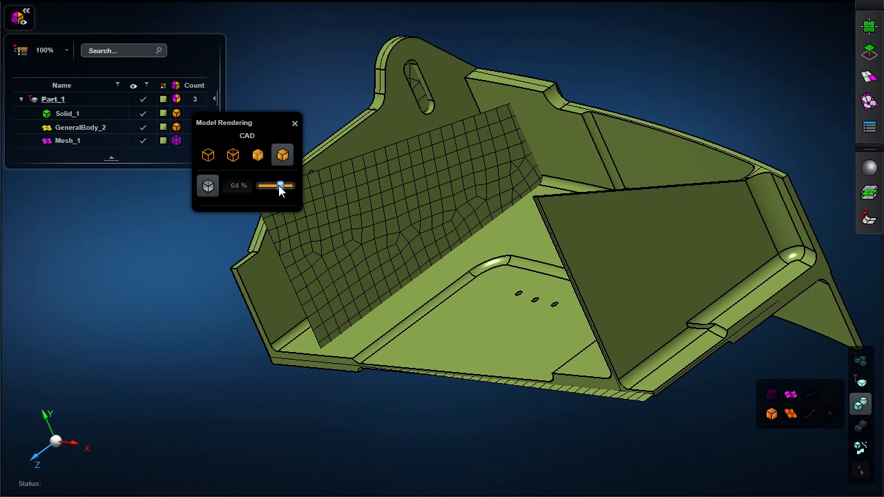